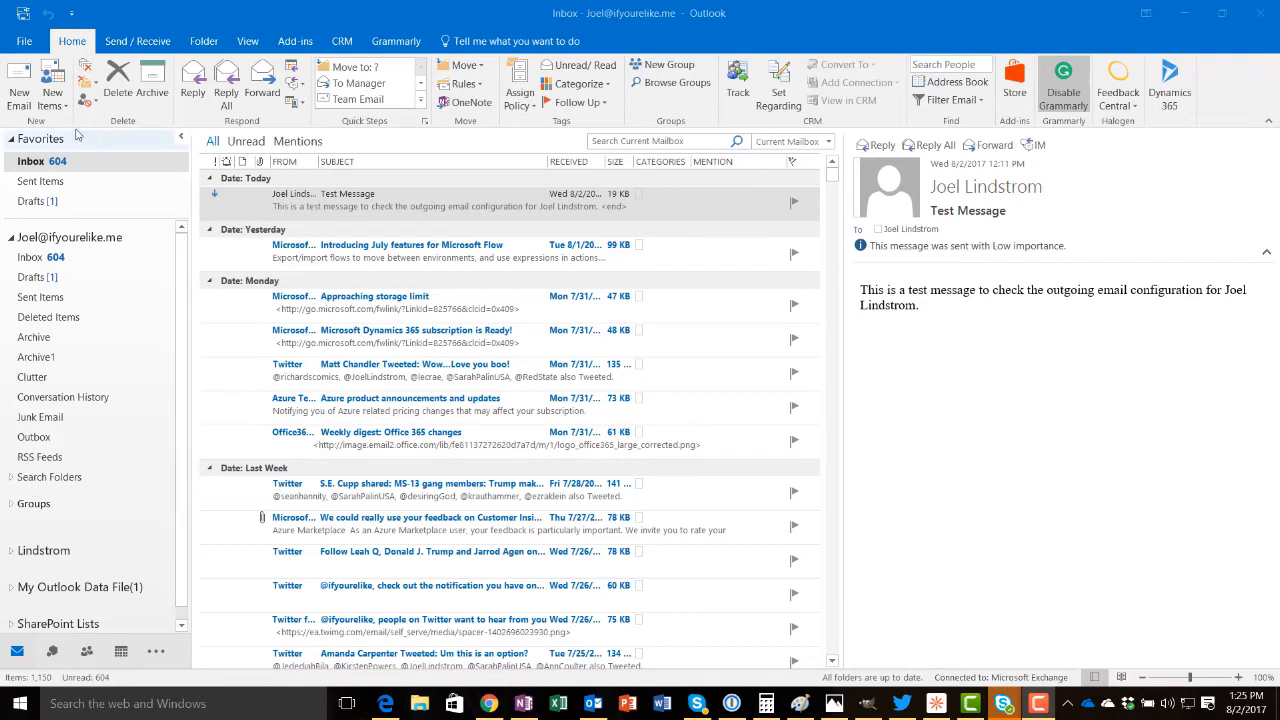
left_click(20, 84)
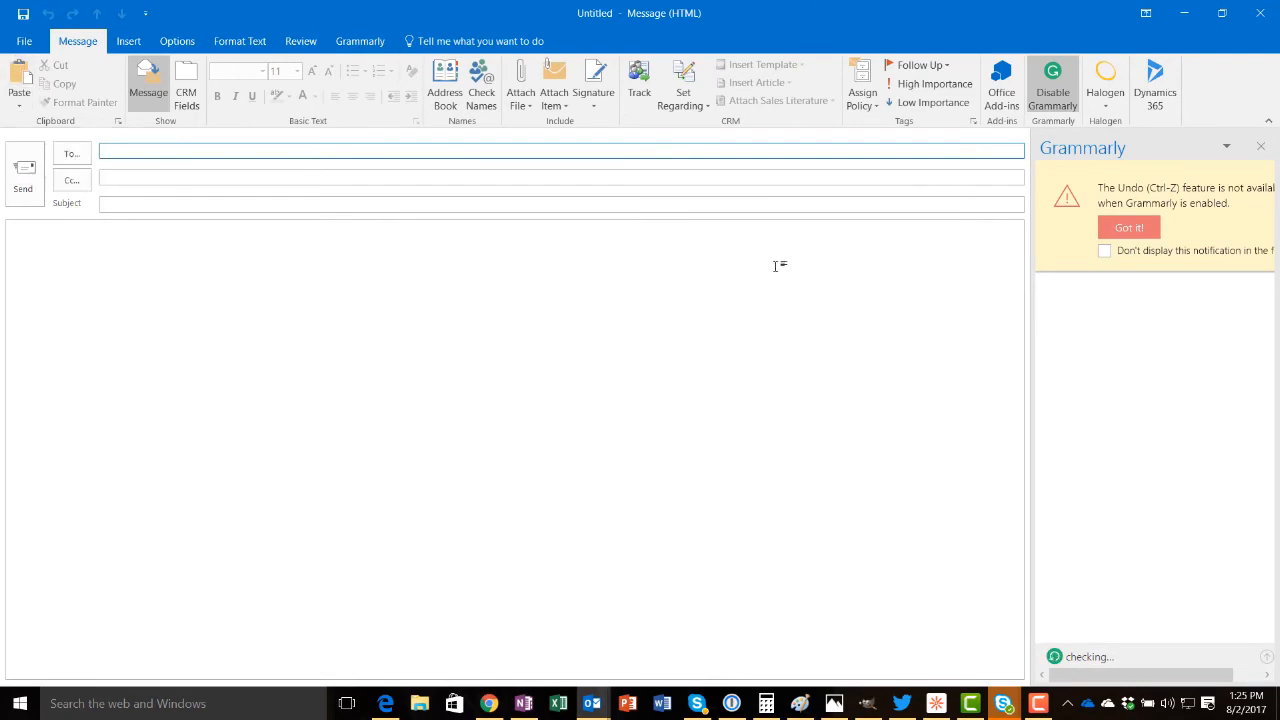
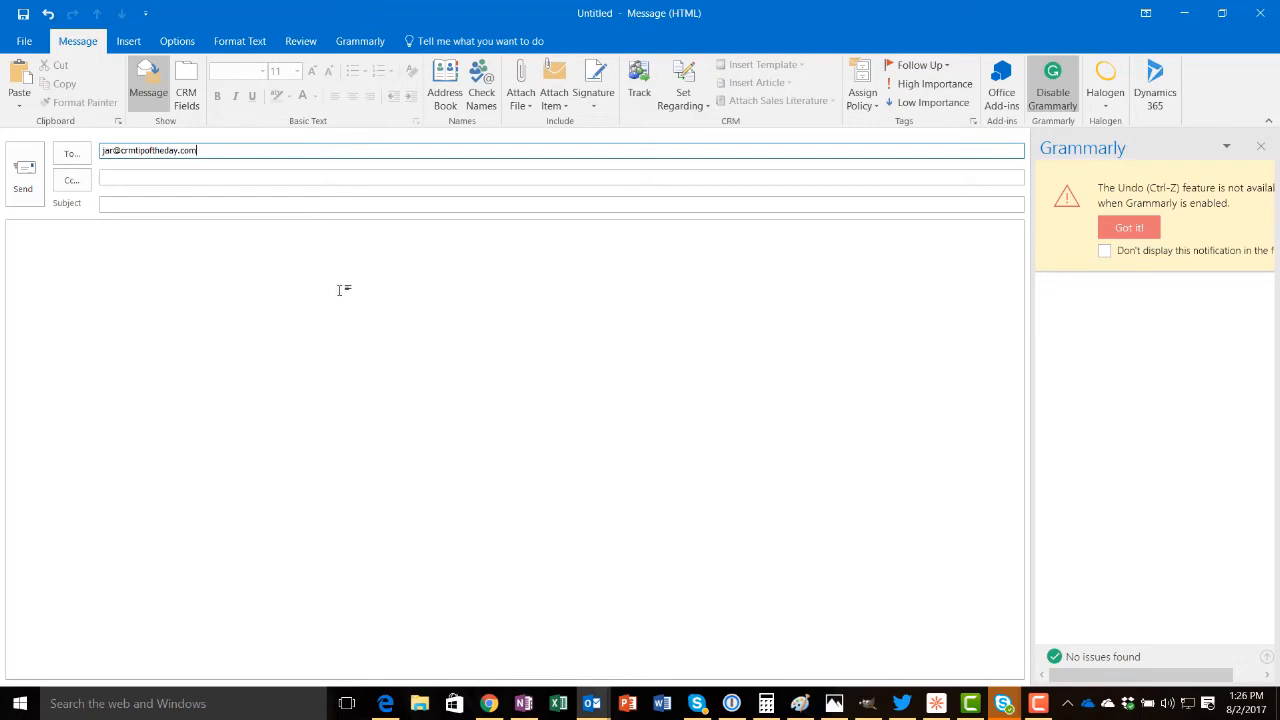
left_click(352, 204)
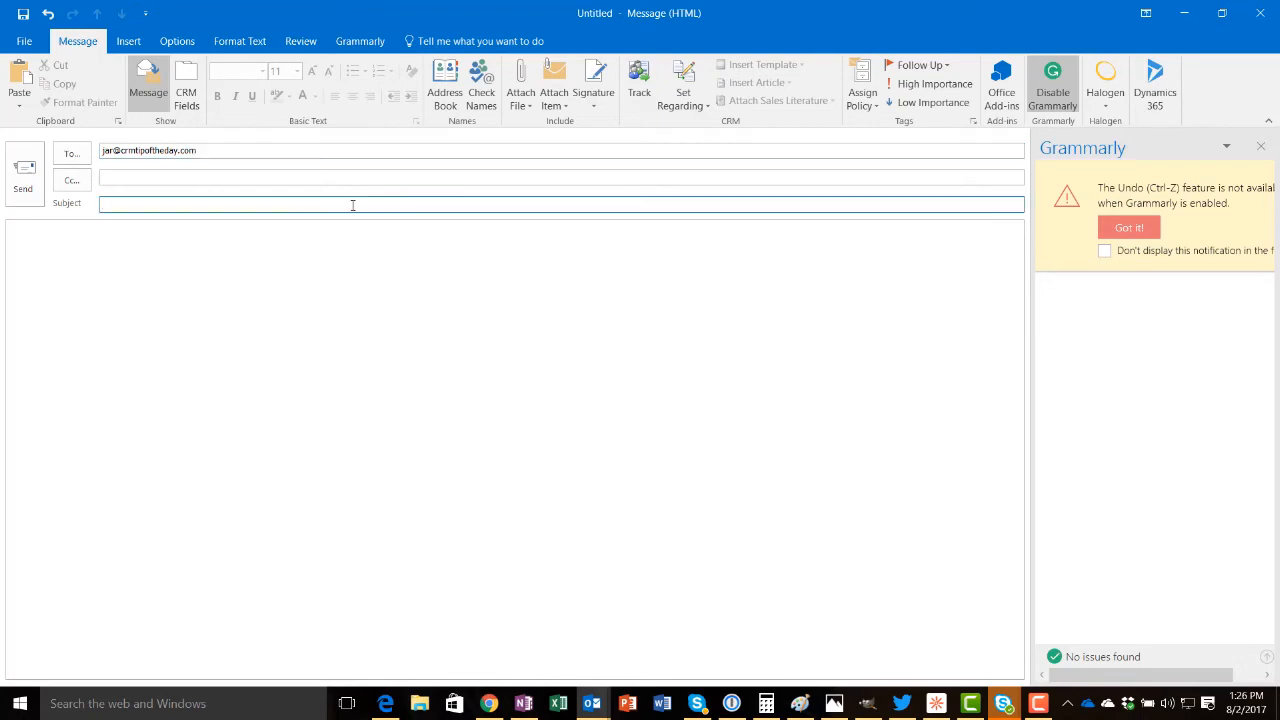
type("c")
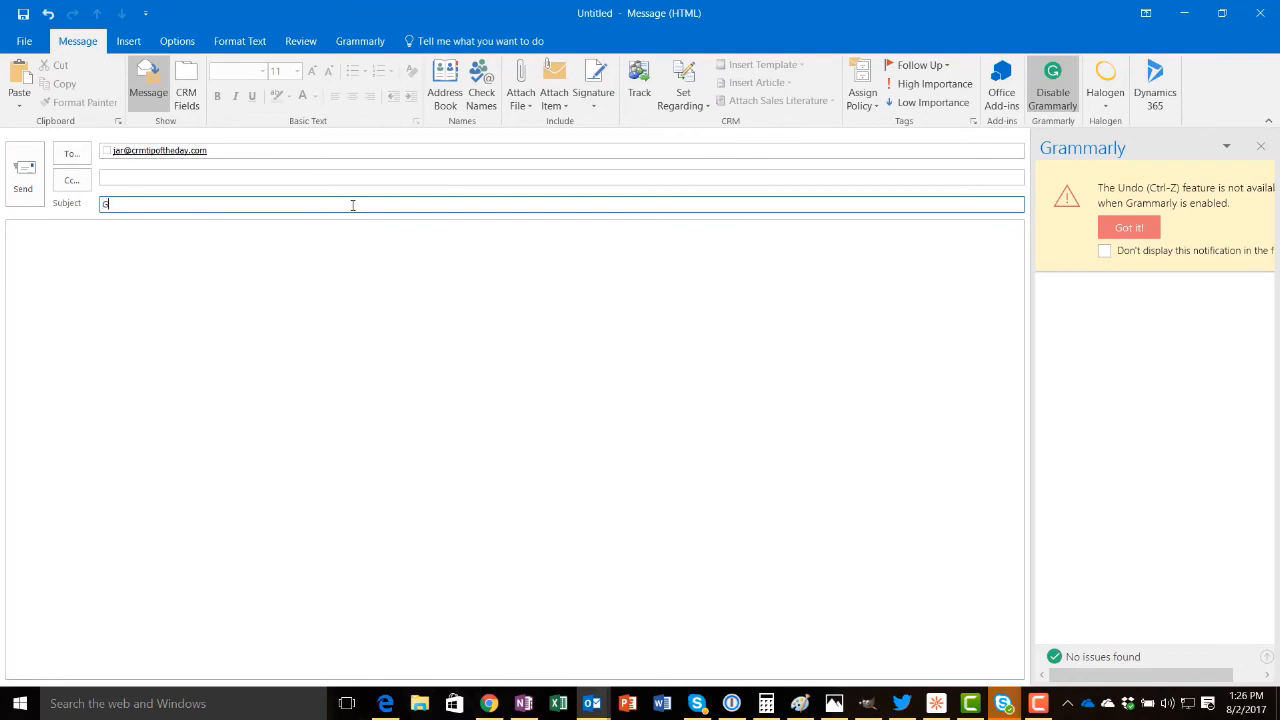
type("reat tip")
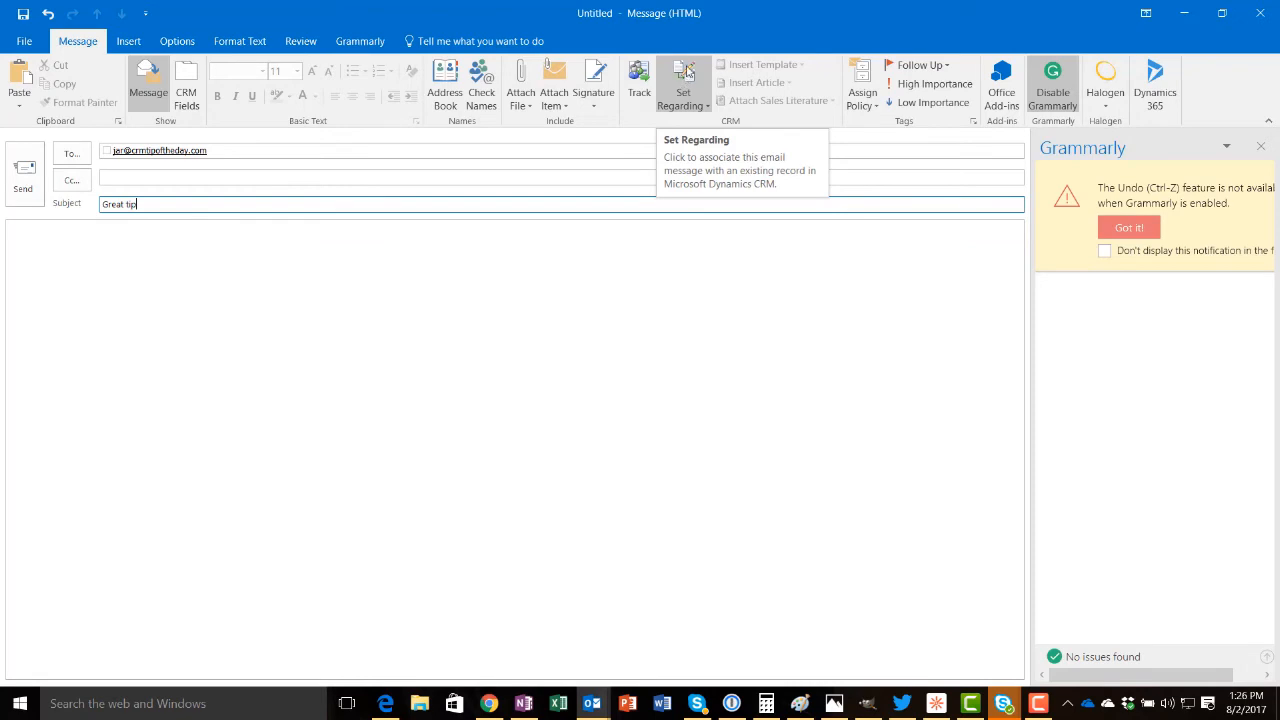
Step: Use Set Regarding > More… to look up the record matching 'crm tip'
left_click(684, 82)
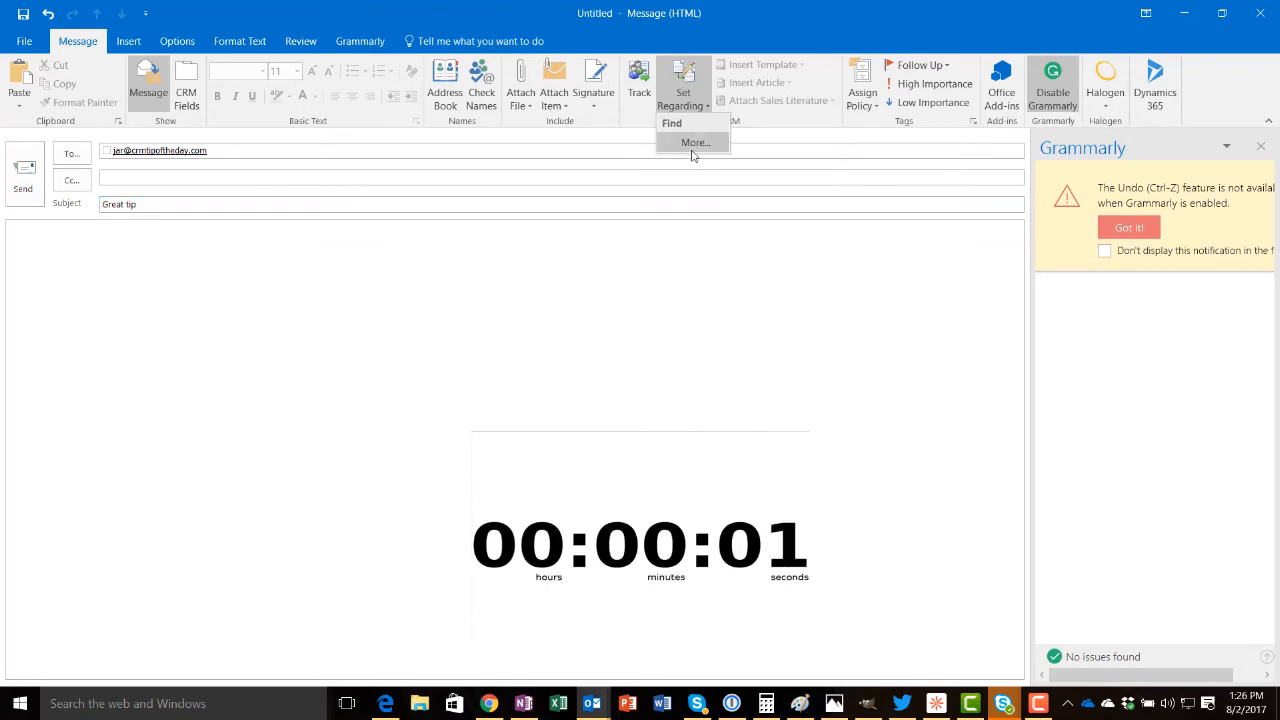
left_click(694, 142)
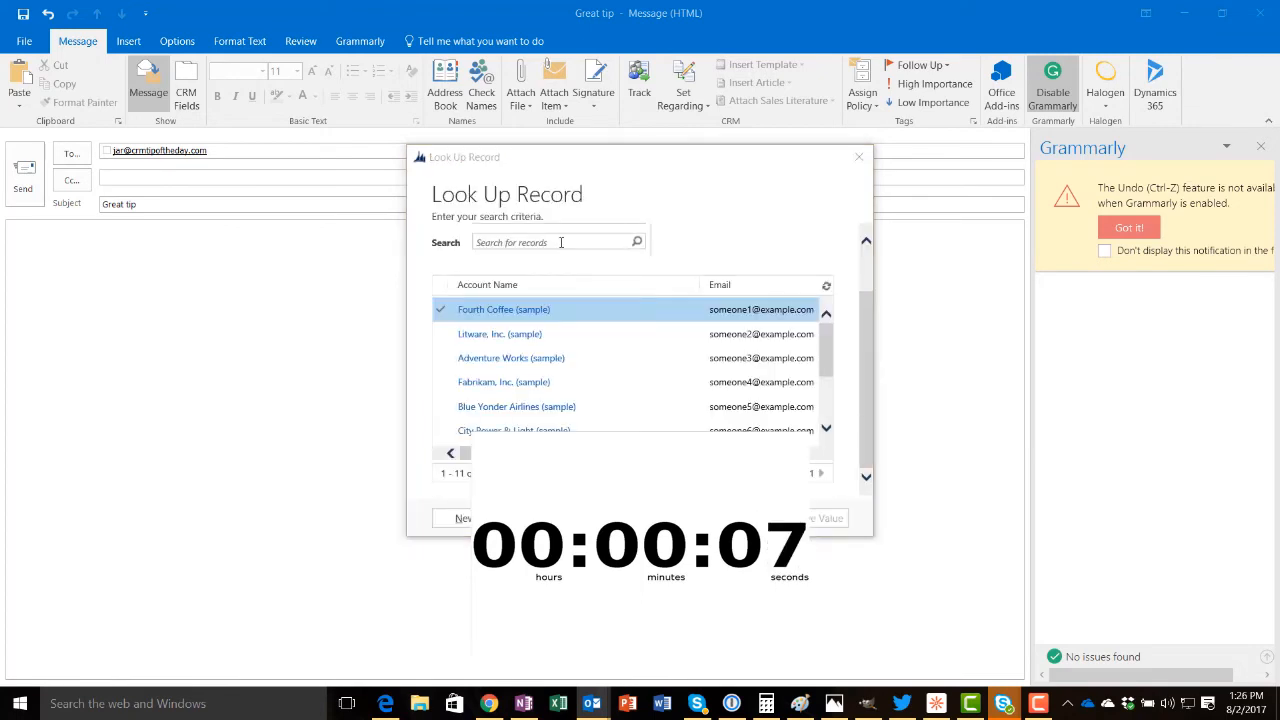
left_click(558, 242)
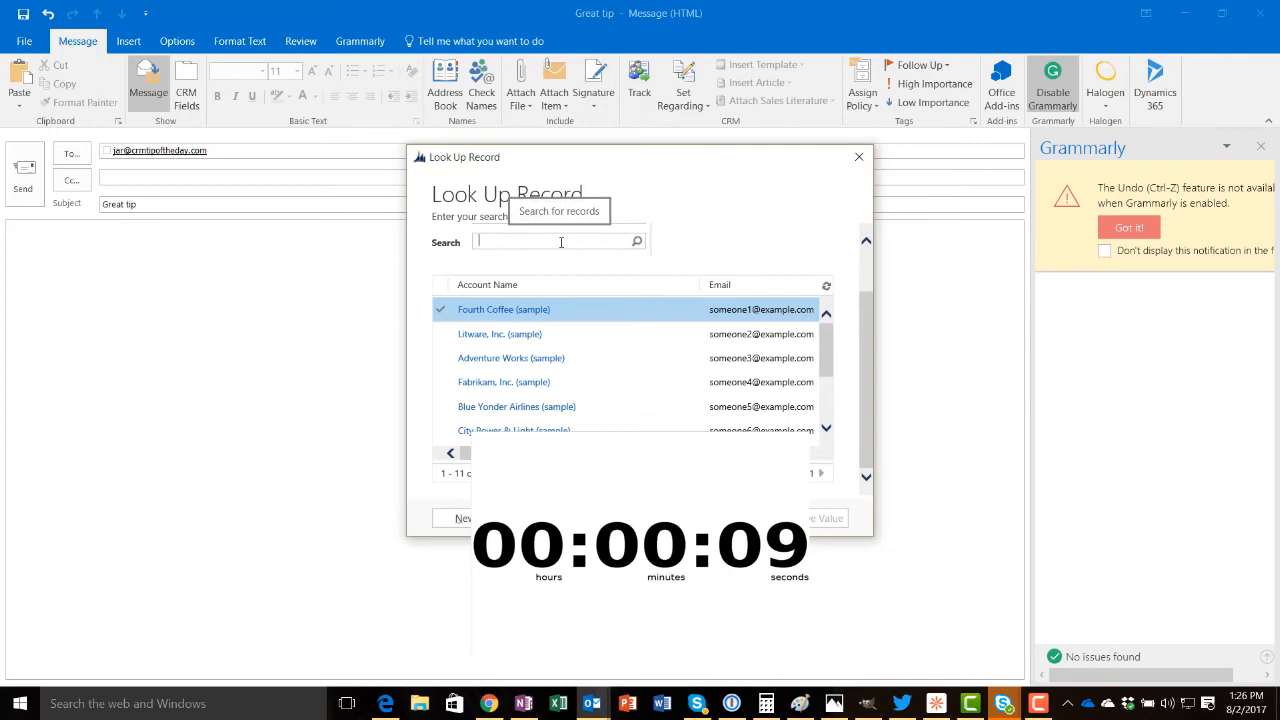
type("crm tip")
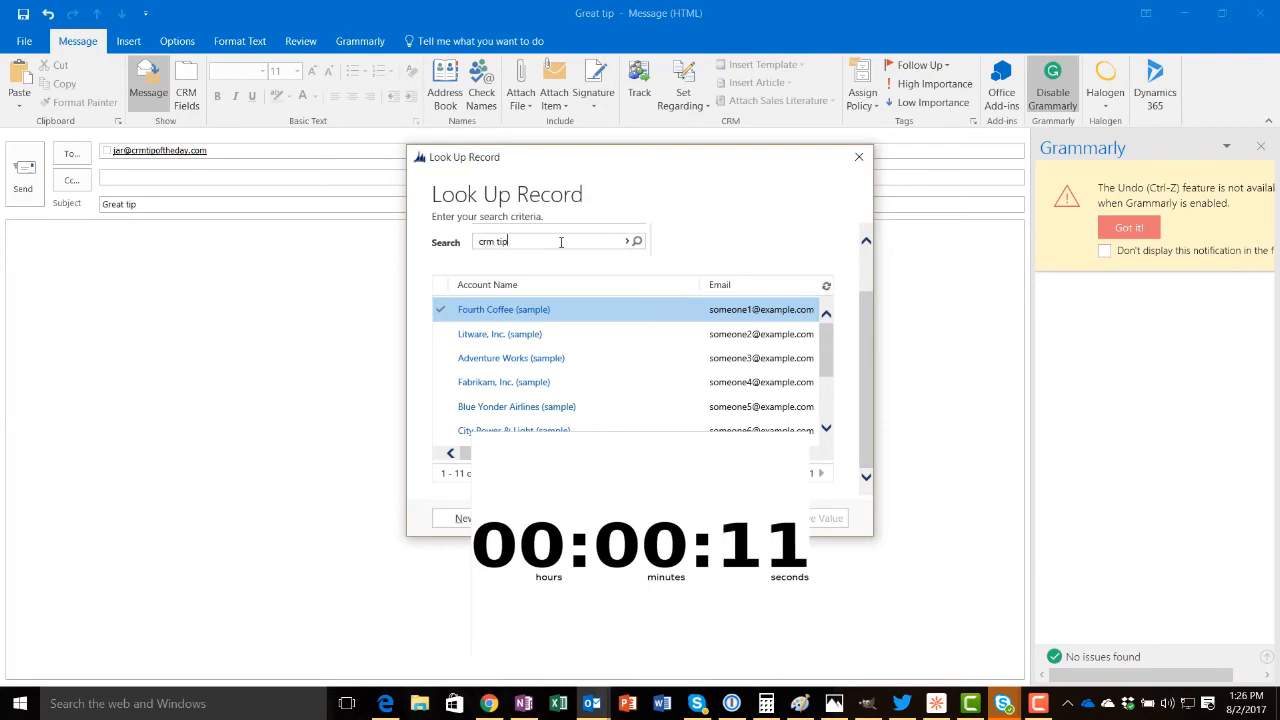
left_click(636, 240)
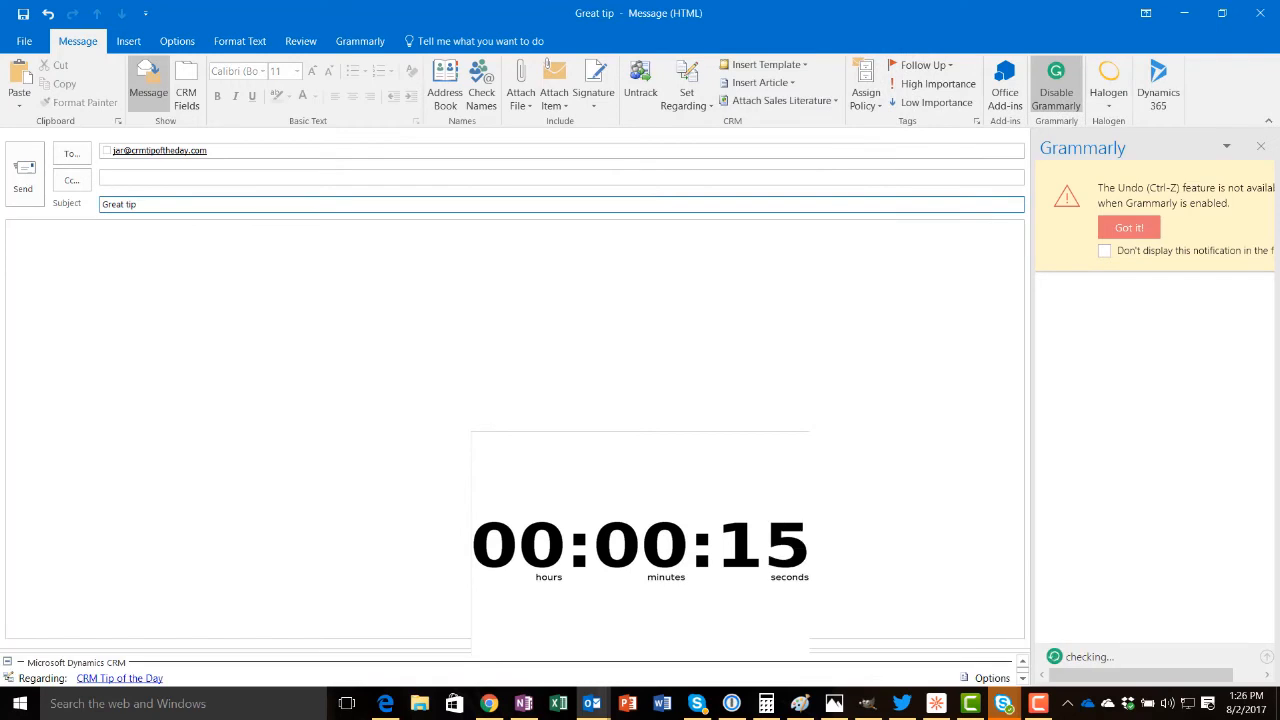
mouse_move(532, 238)
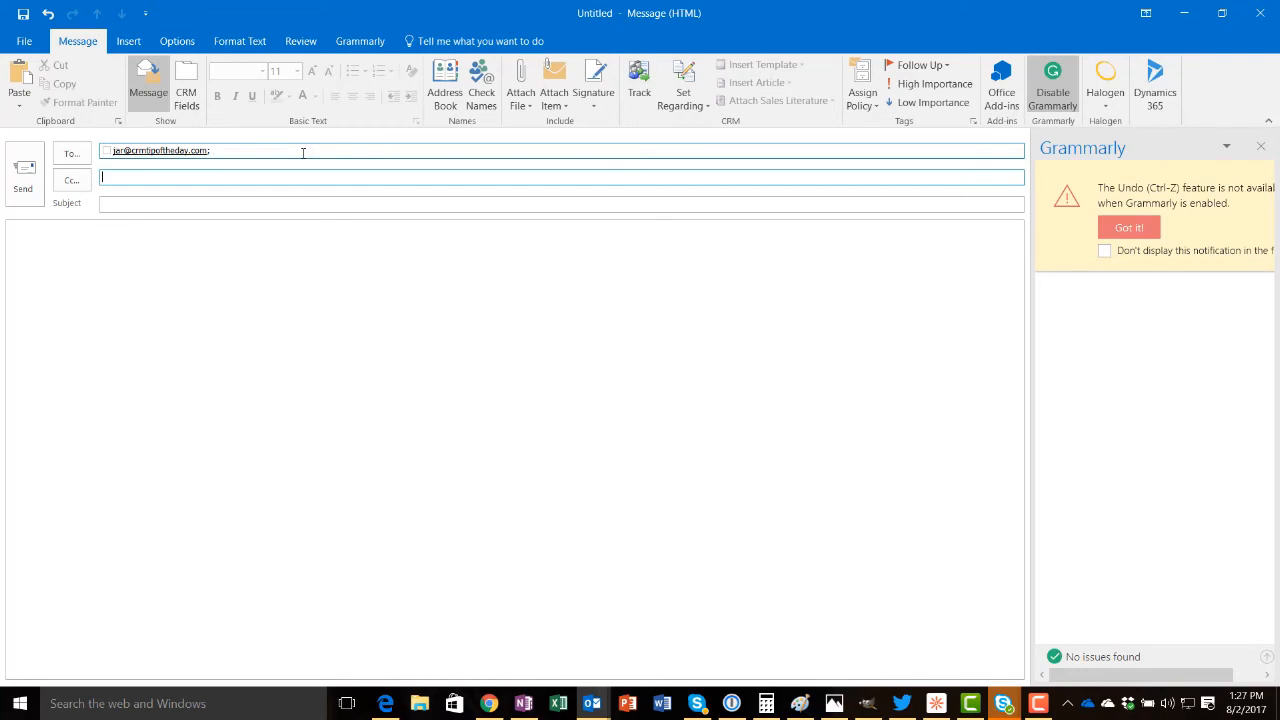
Step: Set the subject to 'great tip!' and show the email's Dynamics 365 tracking pane
type("great")
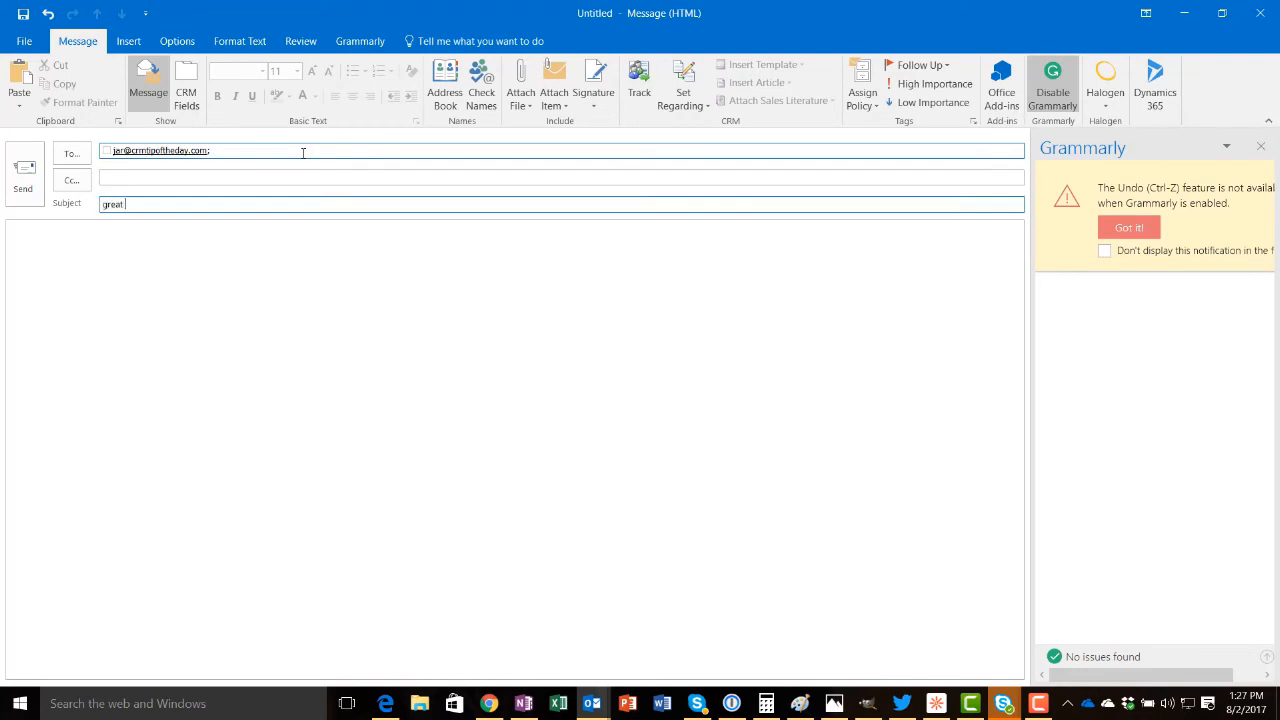
type("tip!")
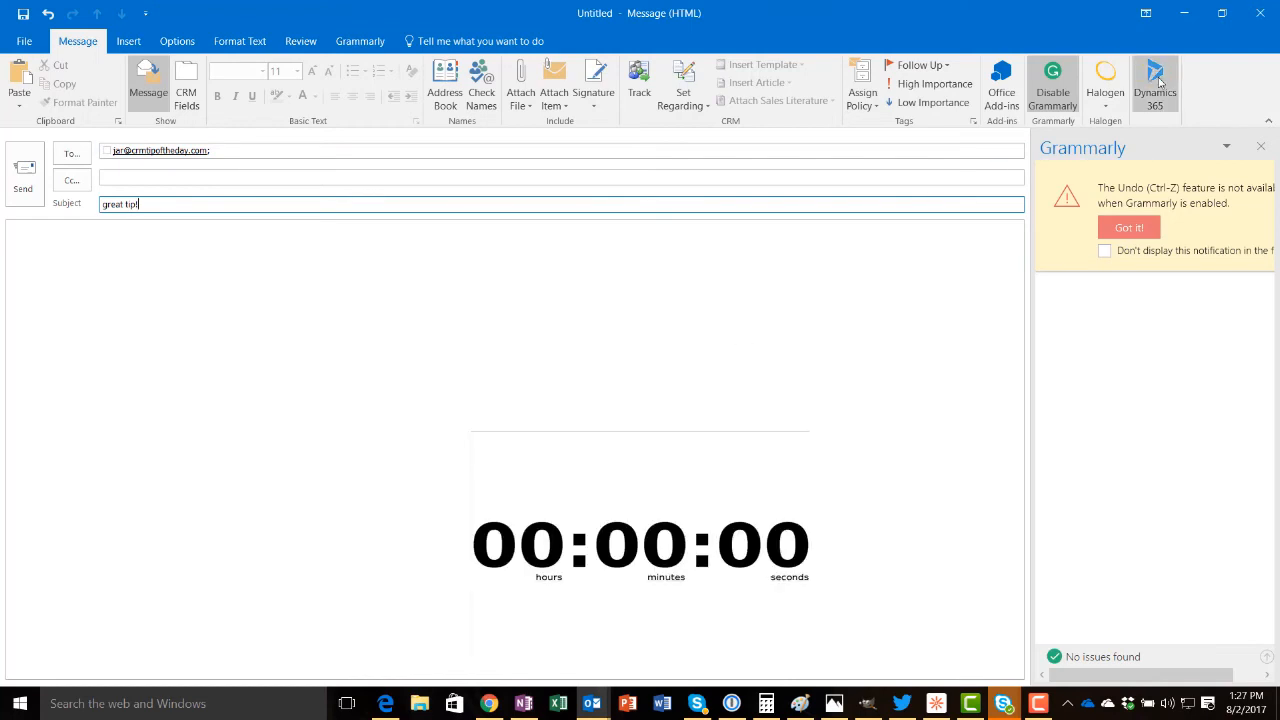
left_click(1156, 84)
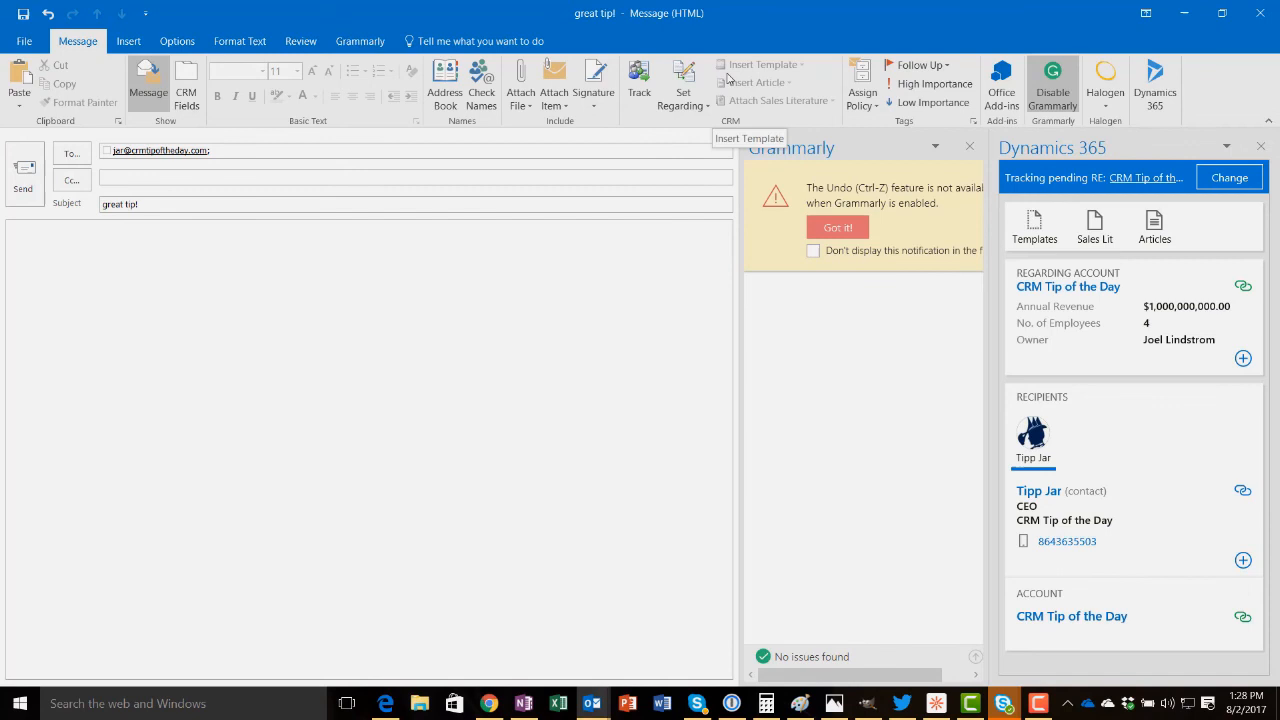
left_click(684, 84)
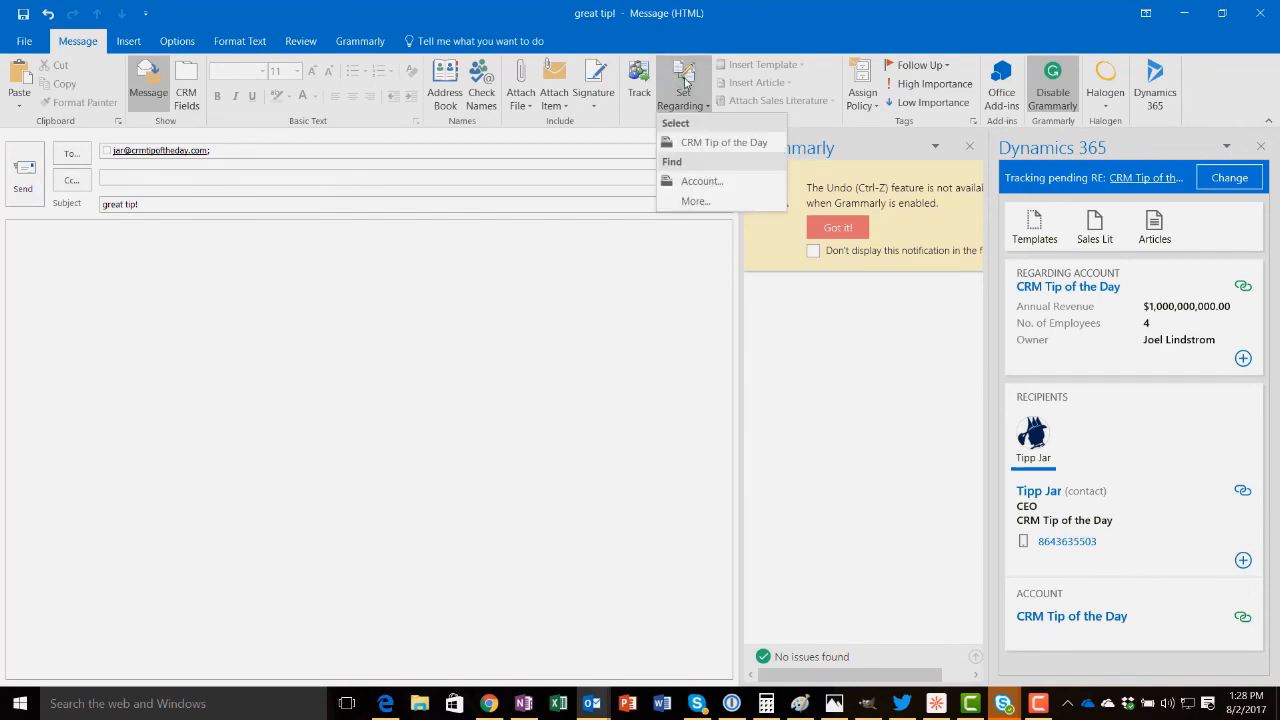
mouse_move(708, 140)
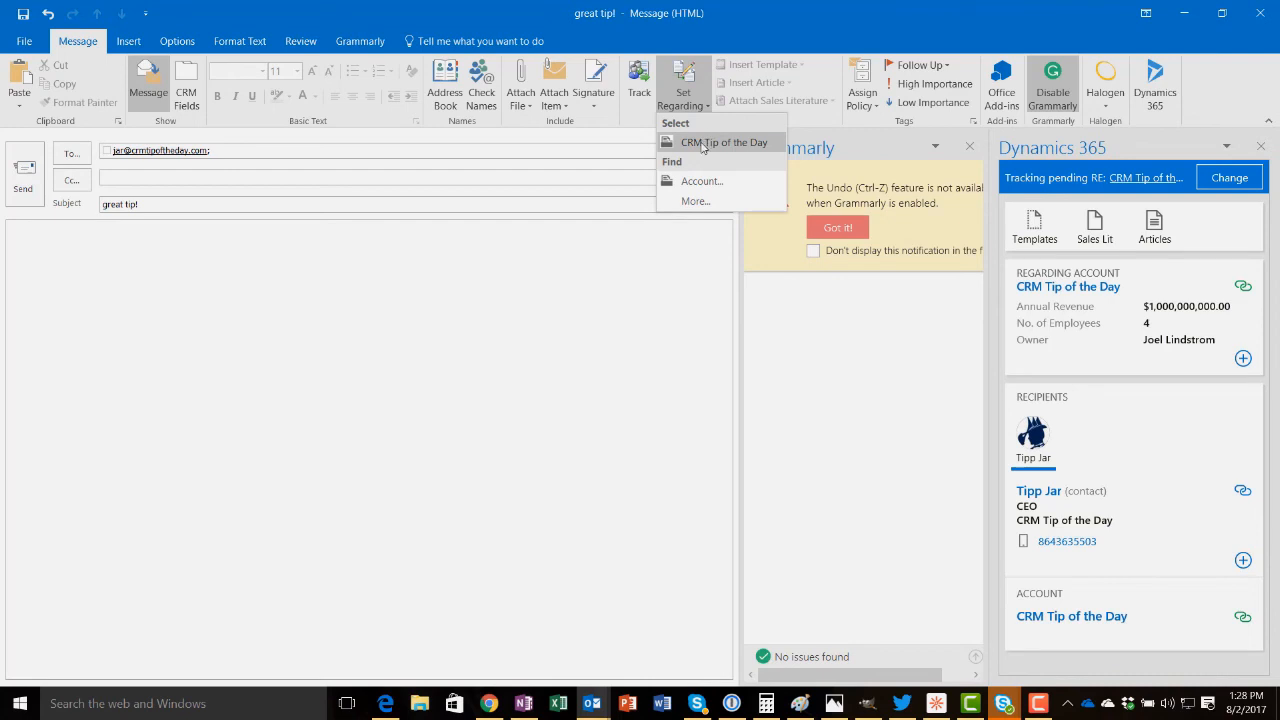
mouse_move(970, 272)
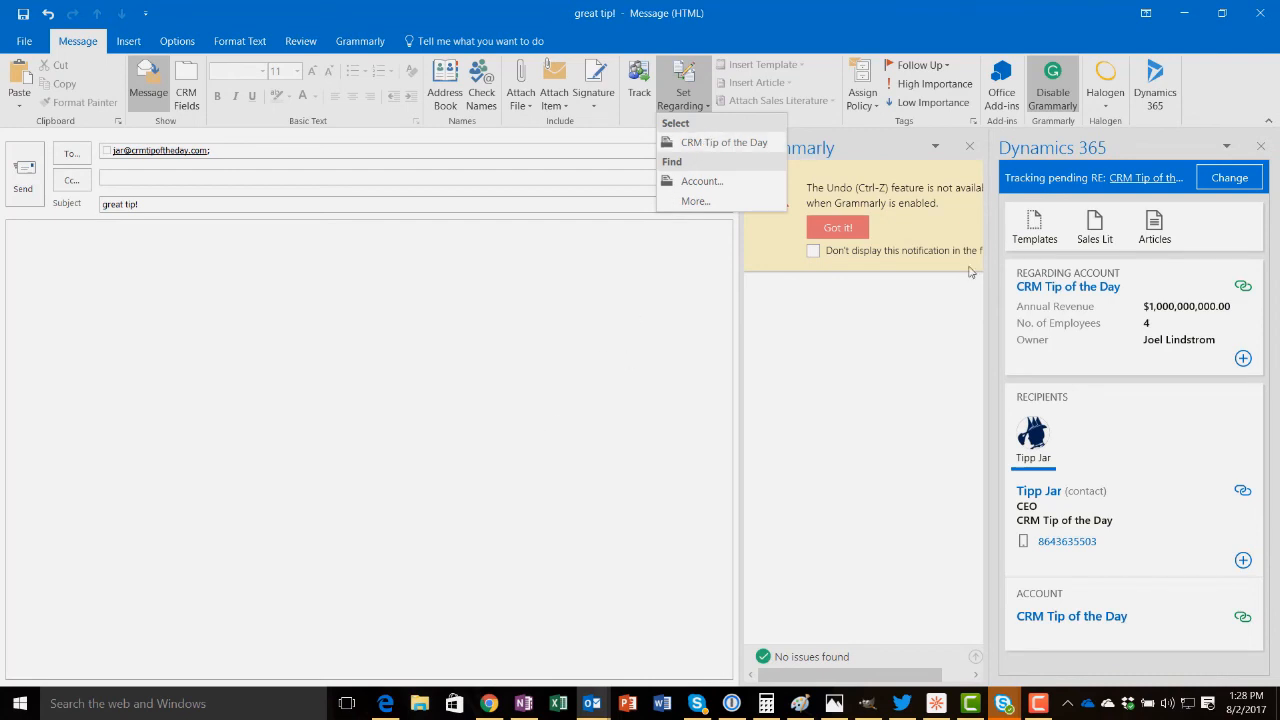
mouse_move(1028, 152)
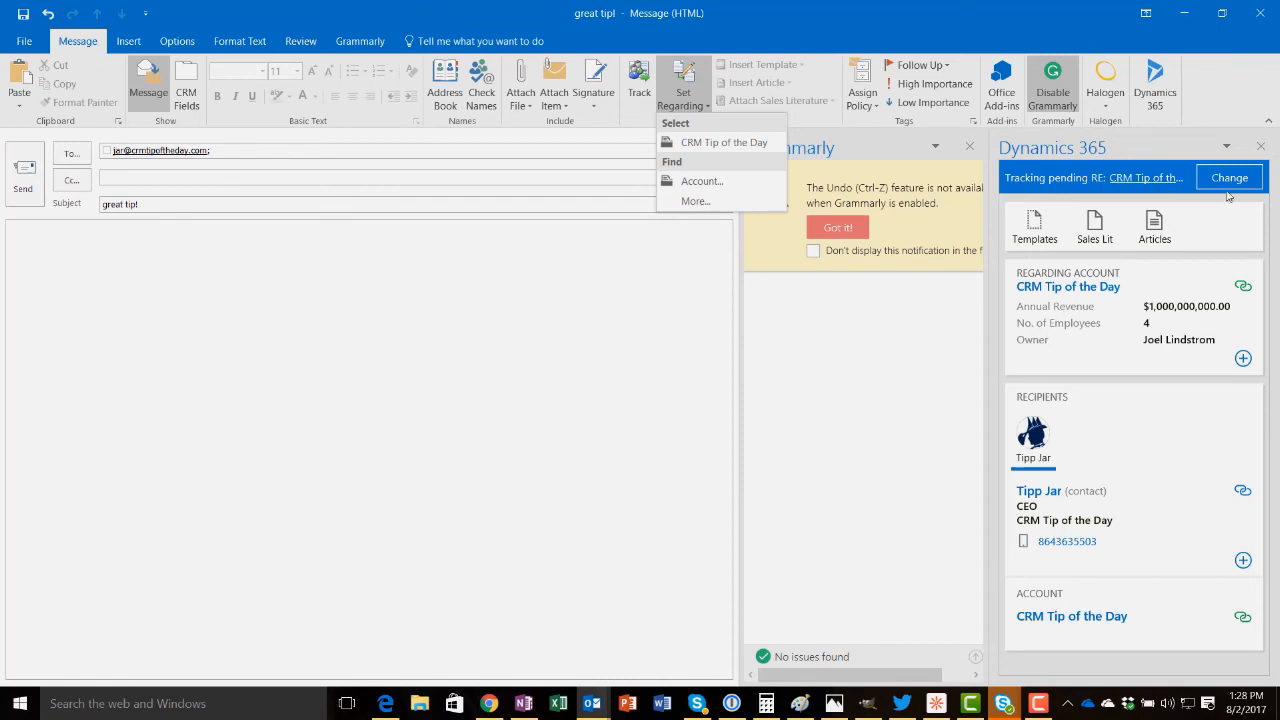
mouse_move(1176, 224)
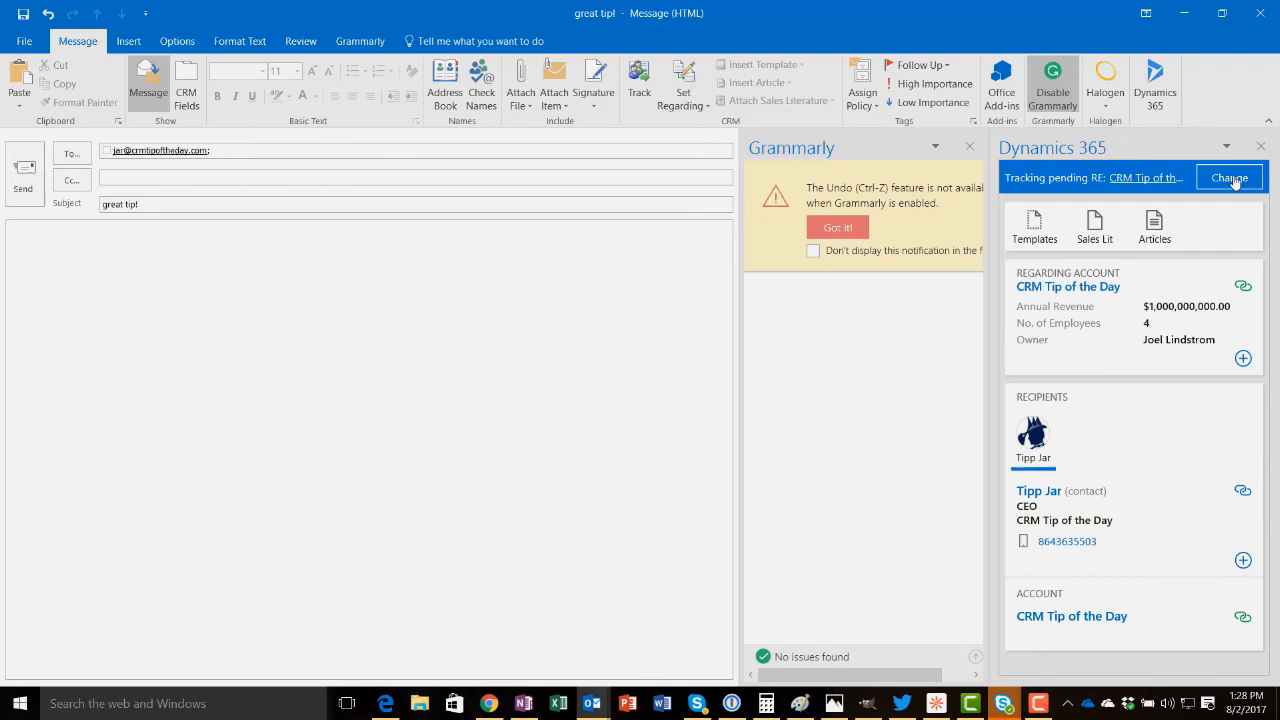
Step: Change the regarding record, pin the Tipp Jar contact, and reopen the Set Regarding choices
left_click(1228, 176)
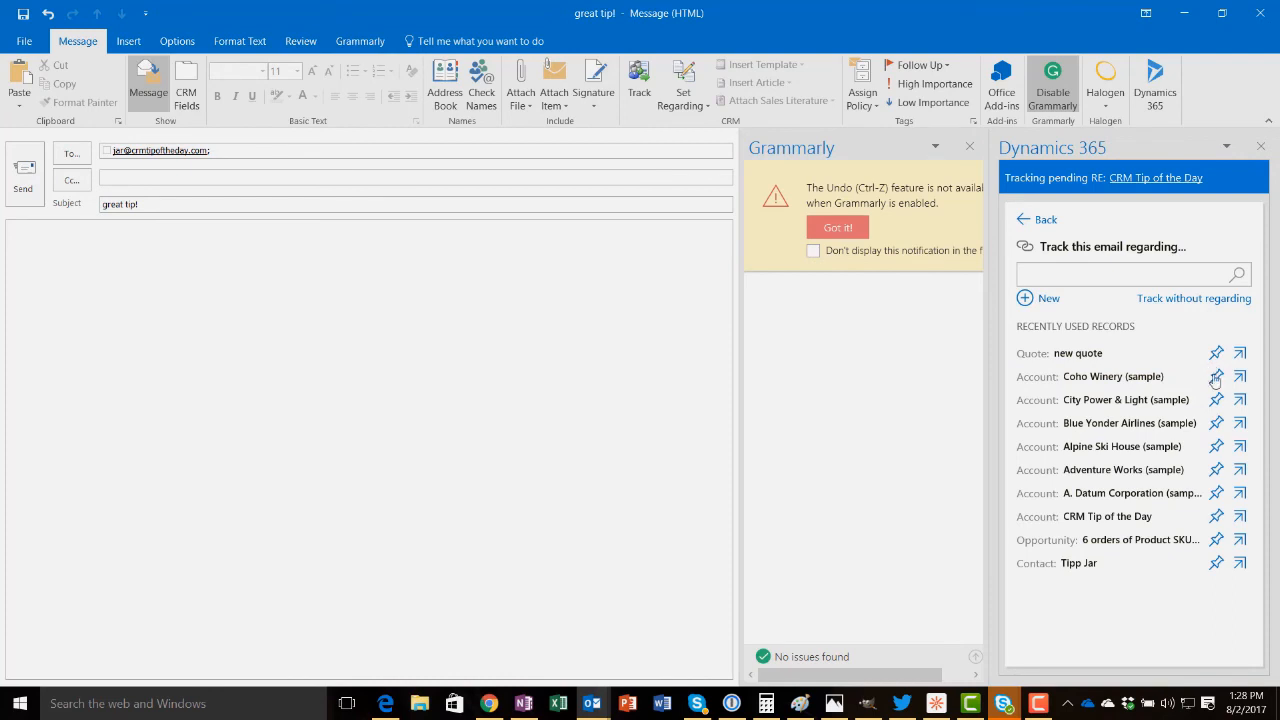
left_click(1216, 564)
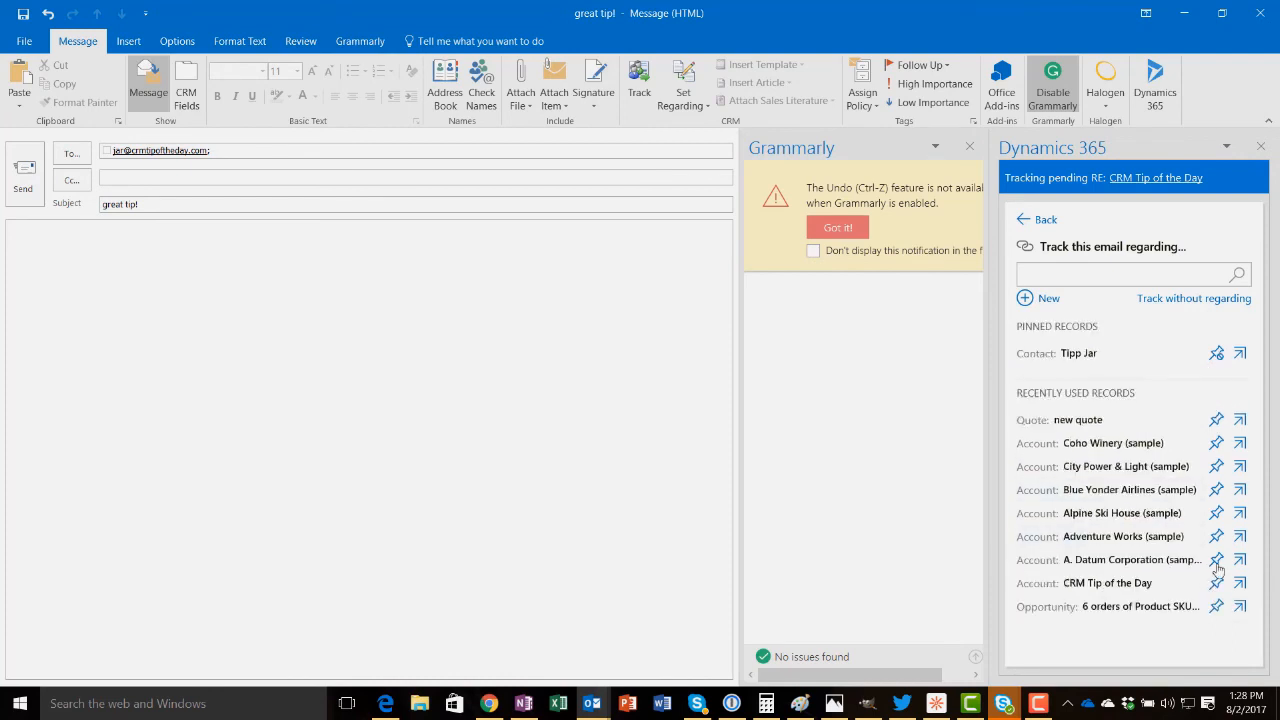
mouse_move(1162, 370)
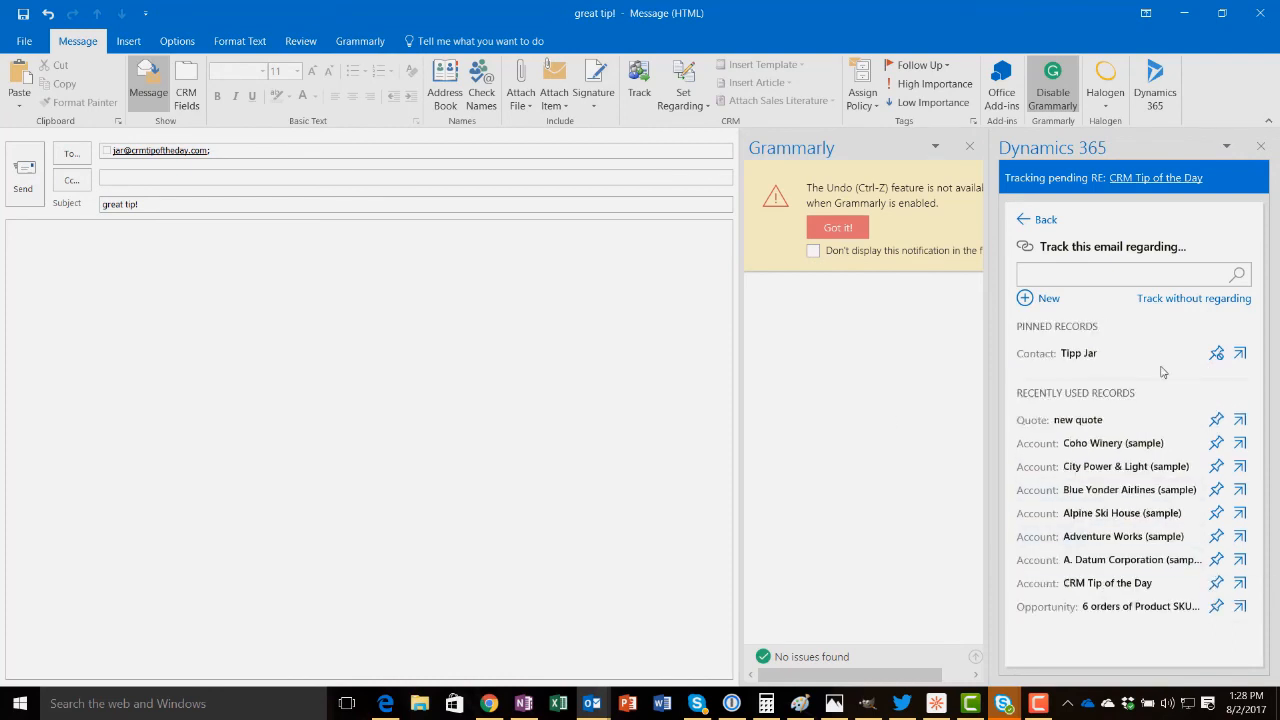
mouse_move(1078, 352)
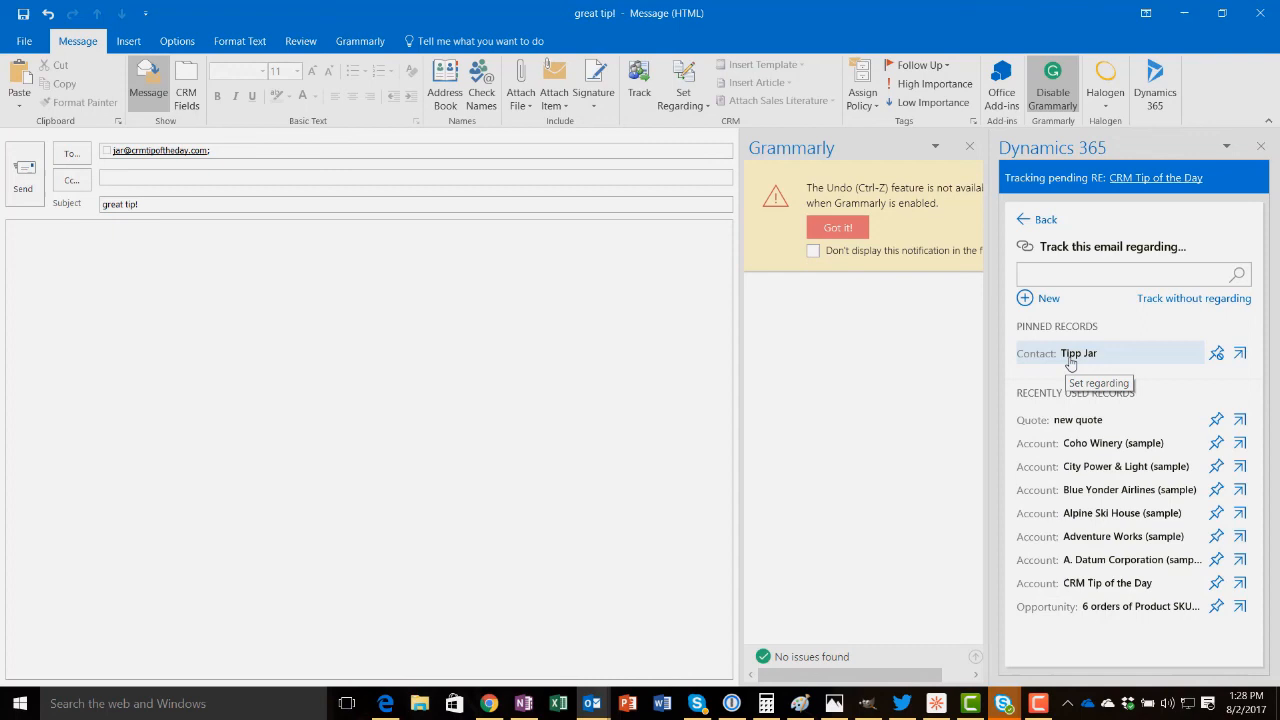
mouse_move(1078, 352)
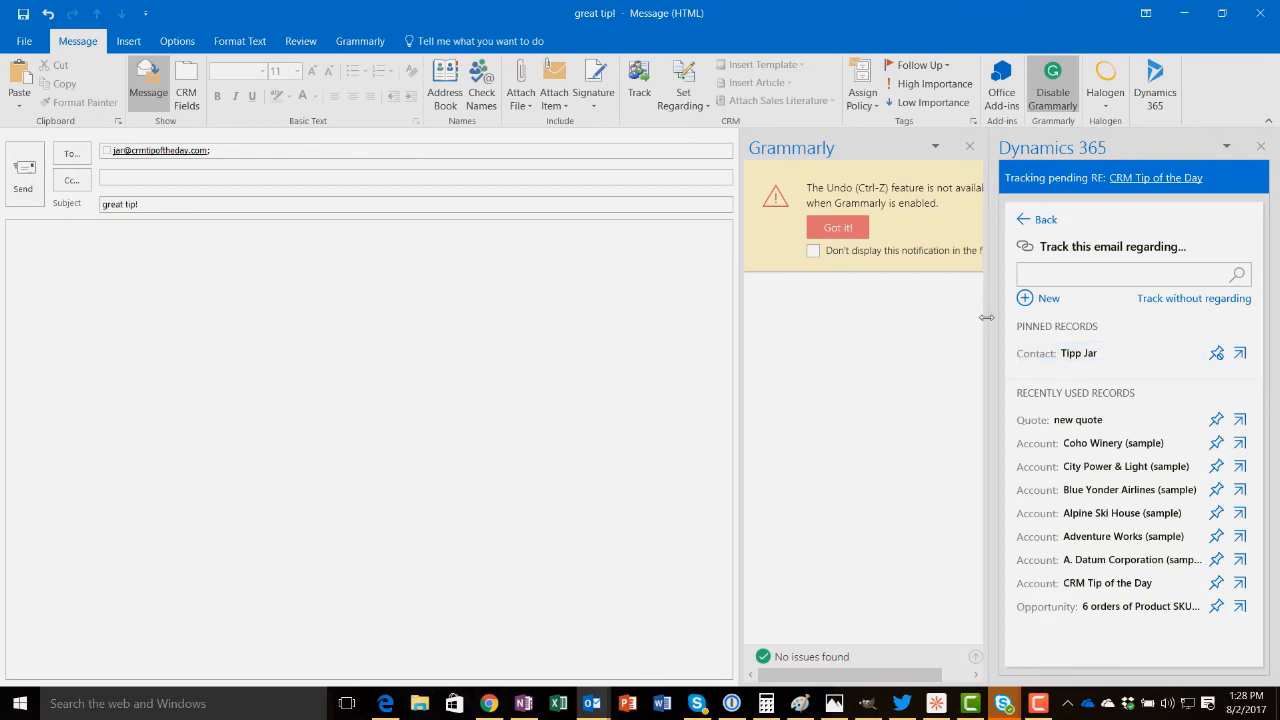
left_click(684, 84)
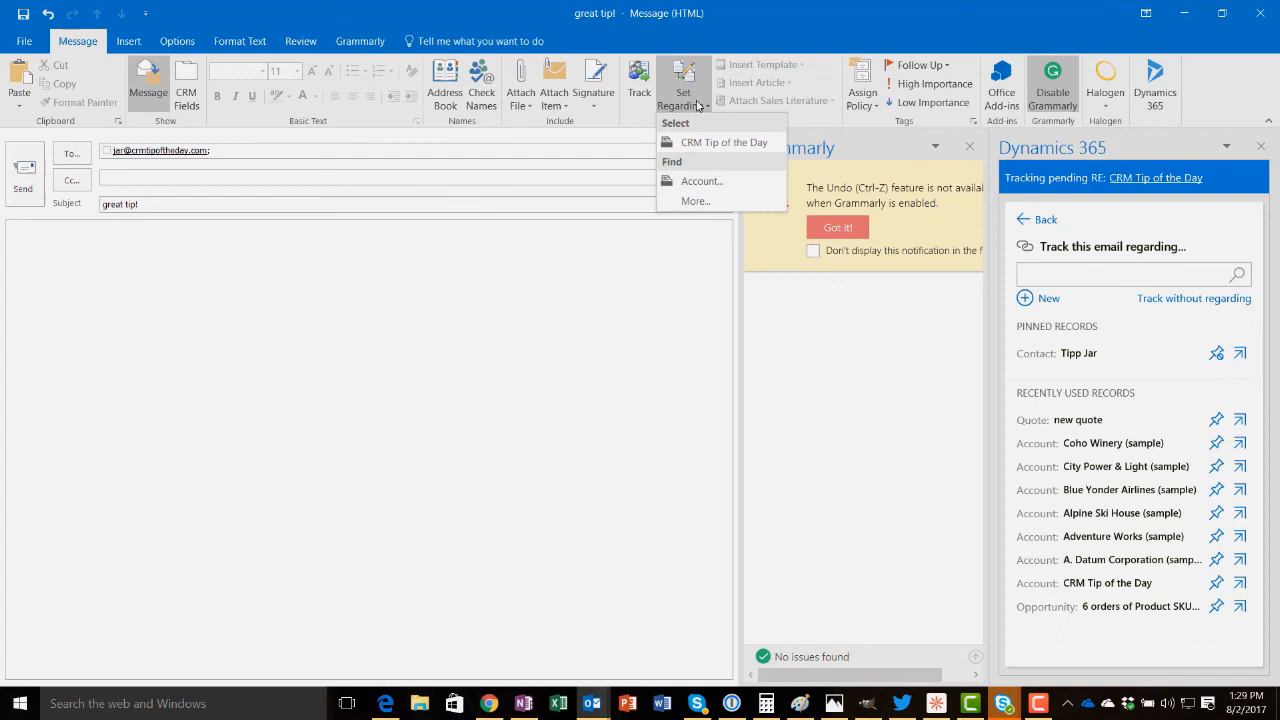
mouse_move(724, 140)
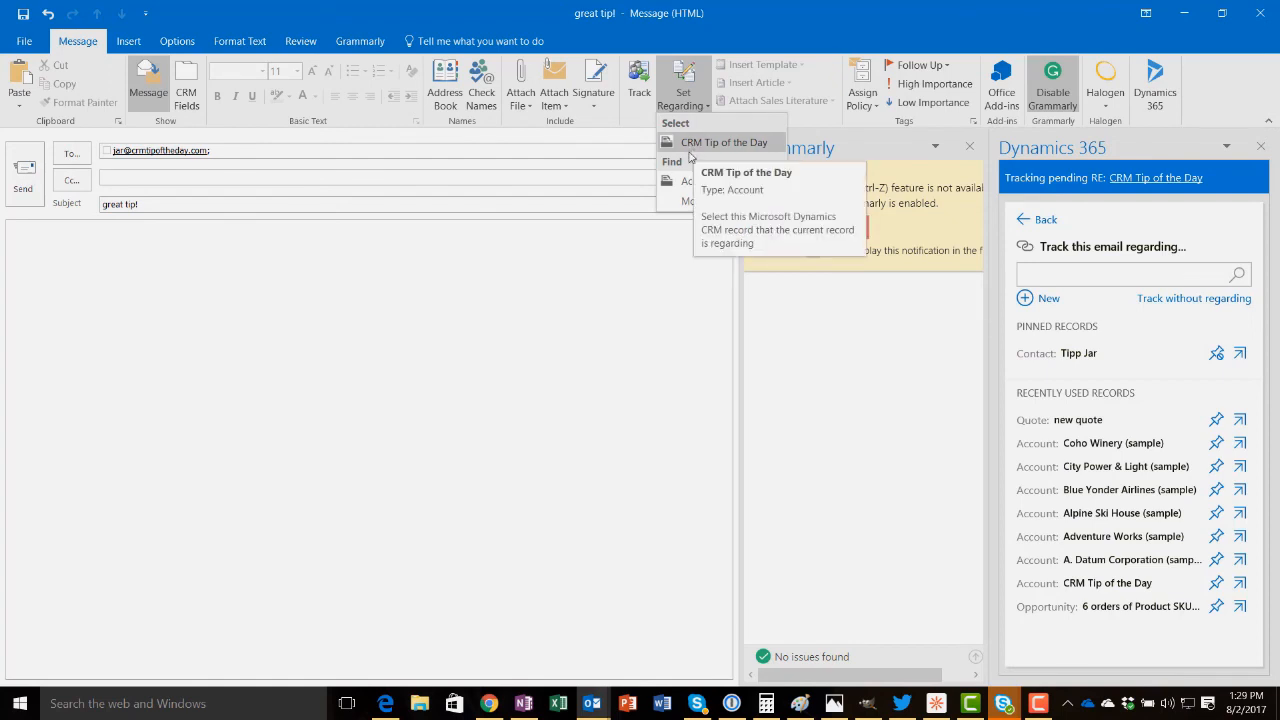